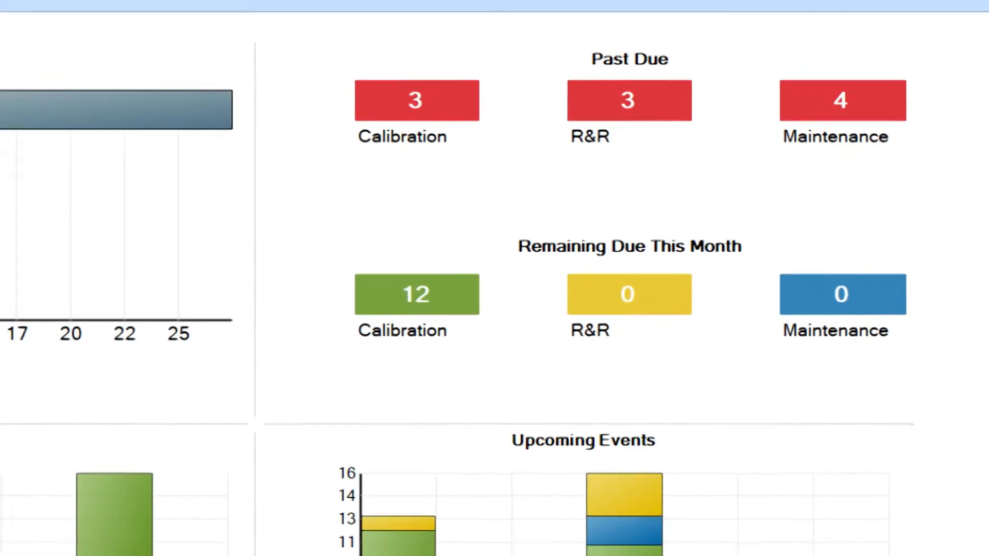
List the Available gages from the Status chart, then list the three Past Due Calibration tasks.
{"action": "scroll", "scroll_direction": "down", "scroll_amount": 3}
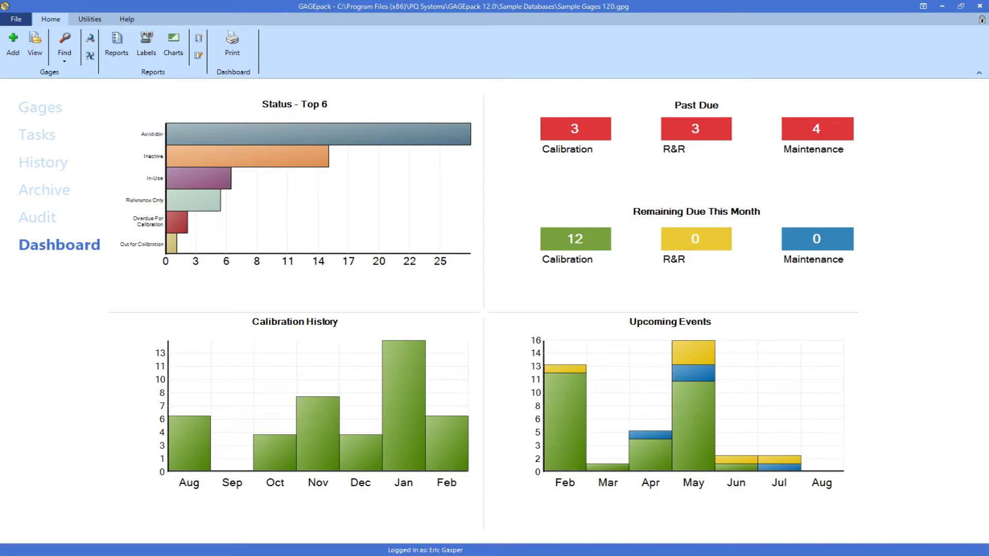
{"action": "mouse_move", "coordinate": [516, 271]}
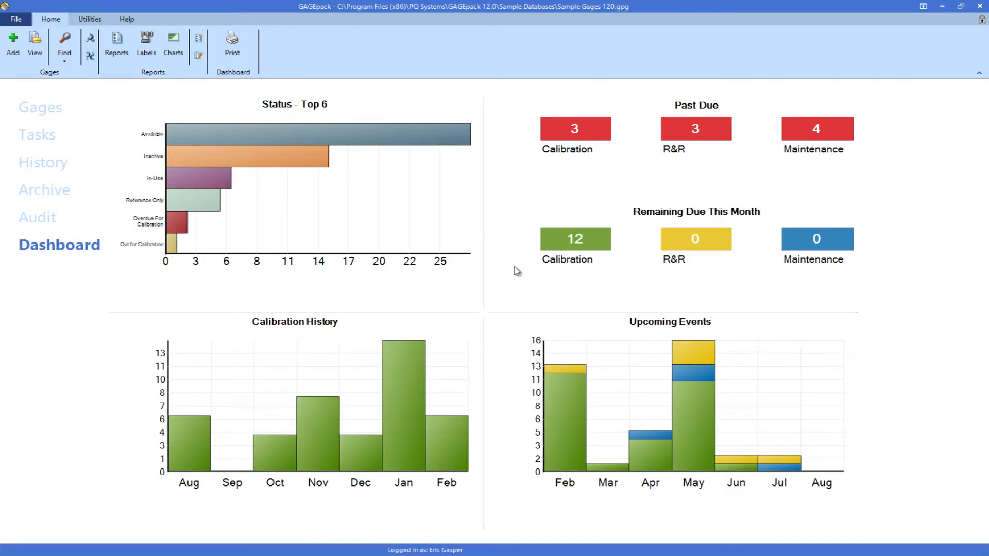
{"action": "mouse_move", "coordinate": [291, 156]}
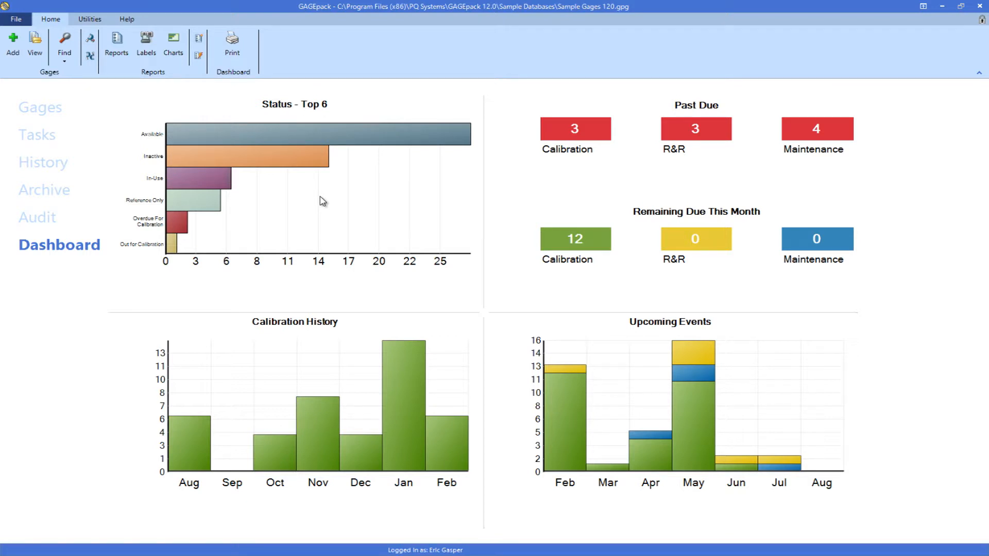
{"action": "left_click", "coordinate": [40, 106]}
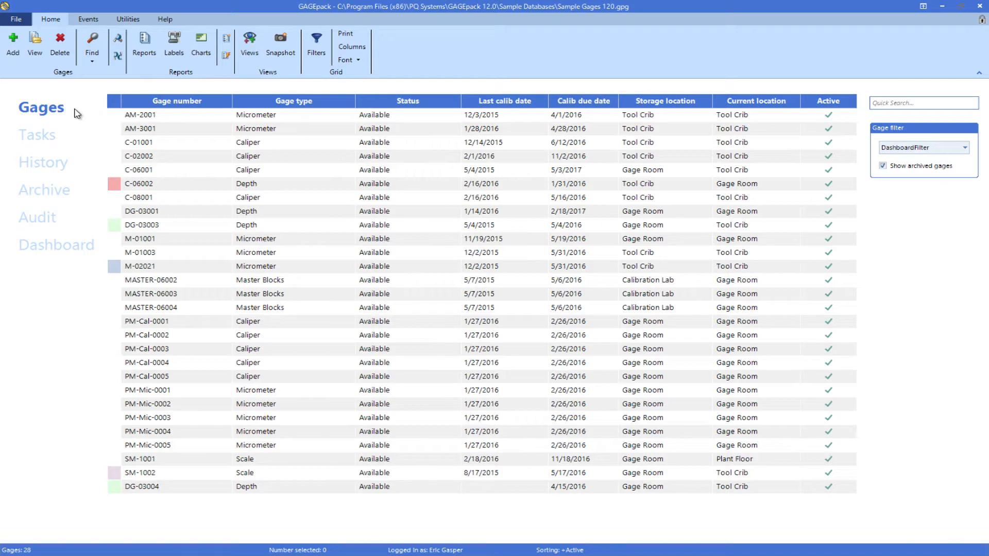
{"action": "mouse_move", "coordinate": [421, 352]}
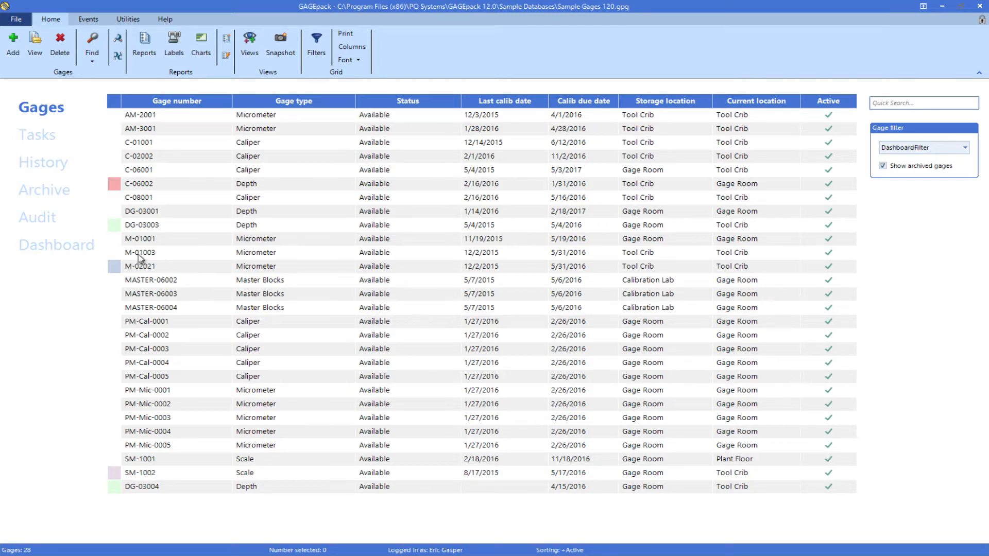
{"action": "left_click", "coordinate": [56, 246]}
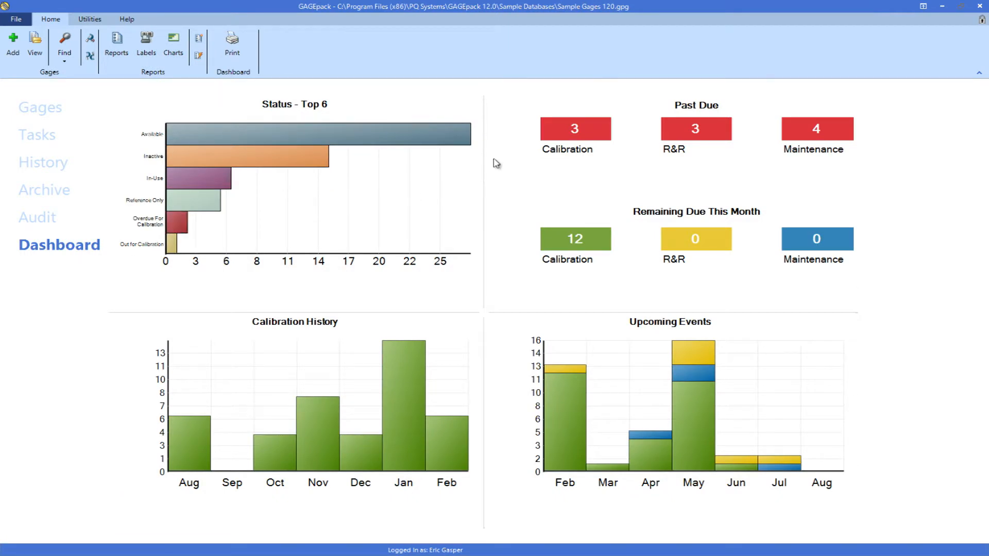
{"action": "left_click", "coordinate": [37, 134]}
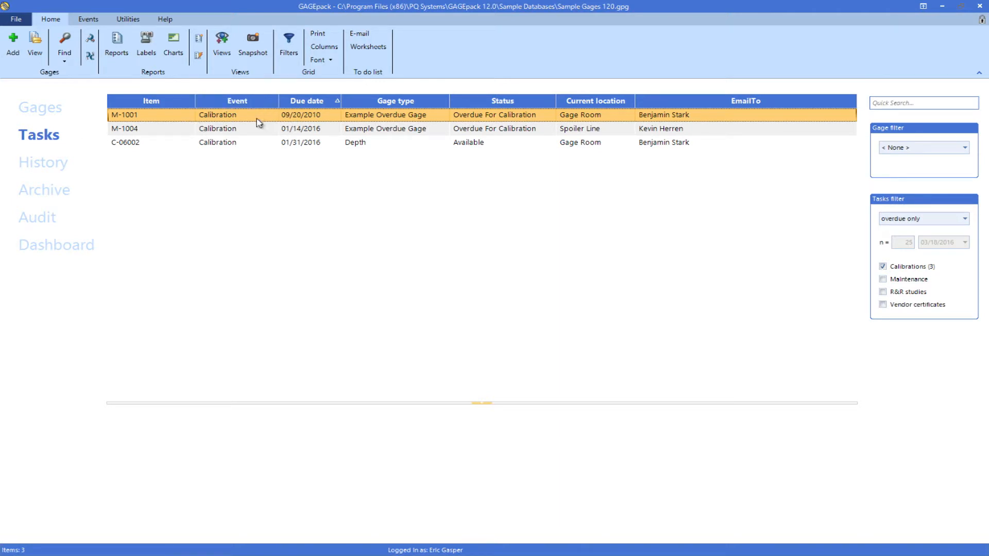
{"action": "mouse_move", "coordinate": [93, 238]}
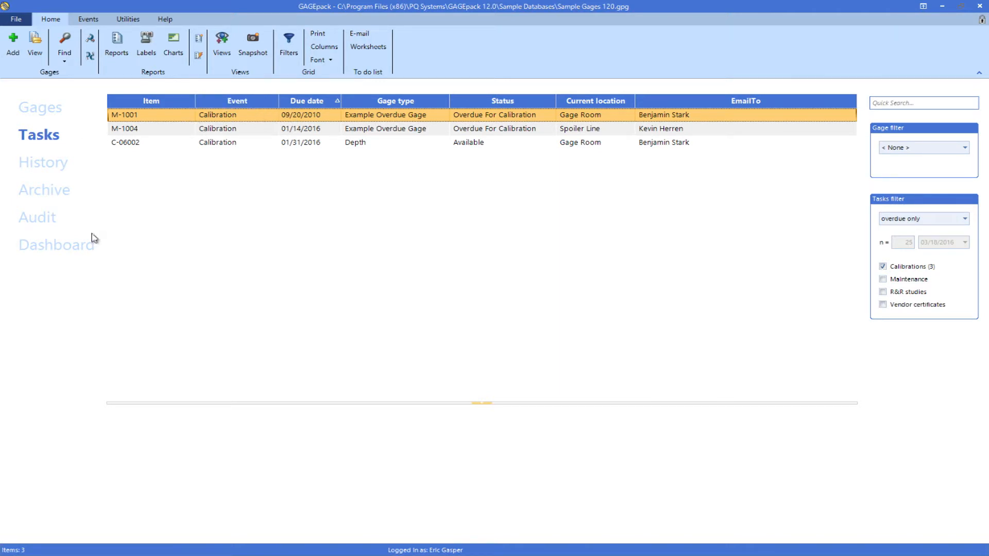
Return from the overdue tasks list to the Dashboard overview and review the chart tooltips.
{"action": "left_click", "coordinate": [56, 245]}
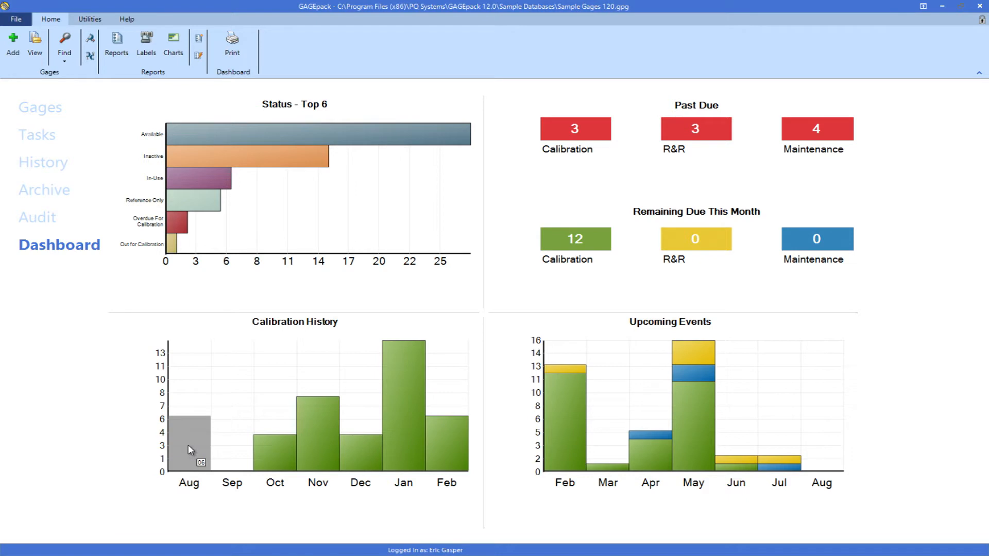
{"action": "mouse_move", "coordinate": [318, 430]}
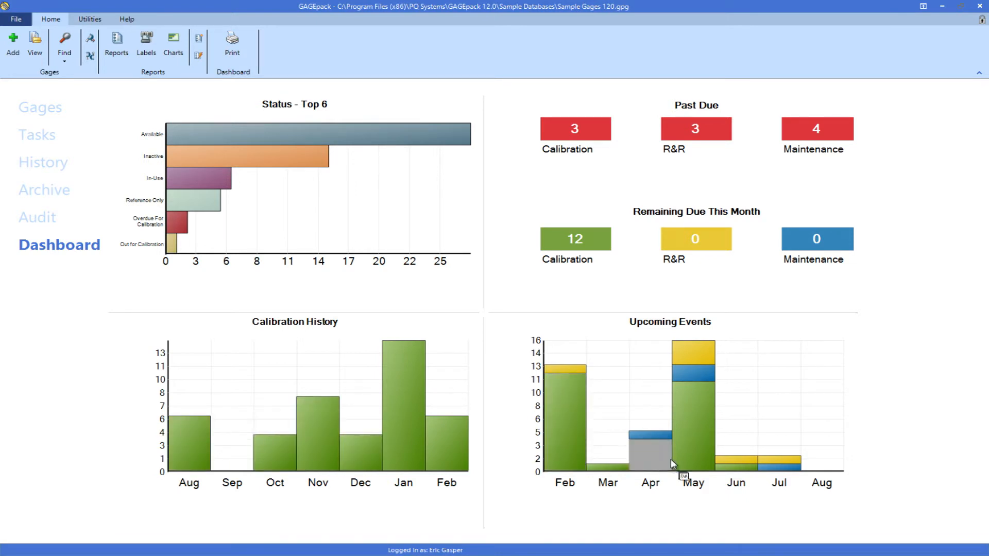
{"action": "mouse_move", "coordinate": [791, 362]}
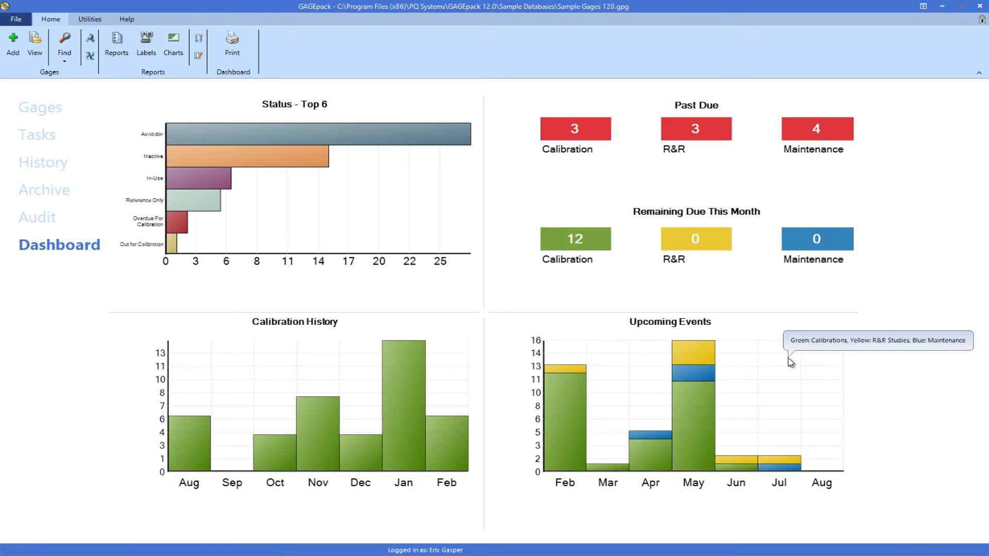
{"action": "mouse_move", "coordinate": [791, 362]}
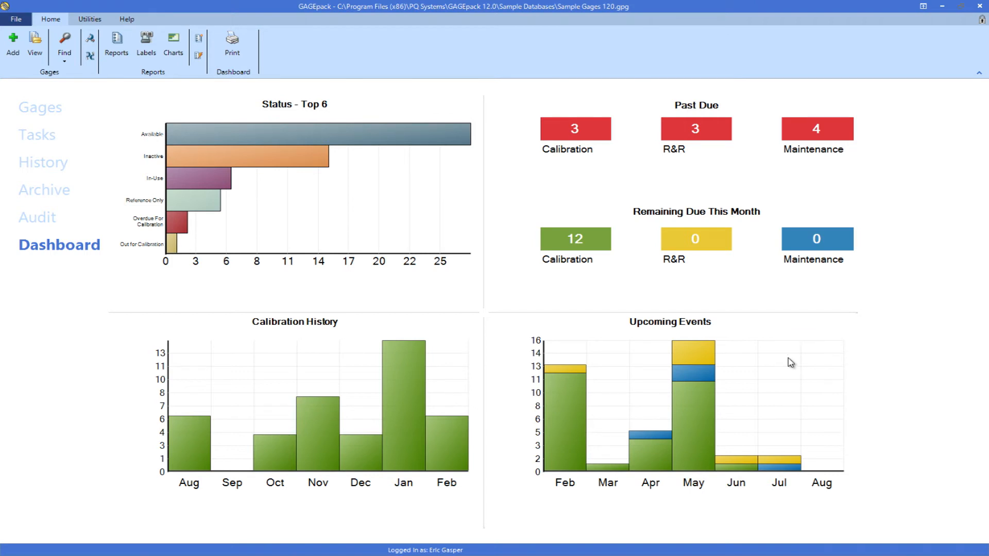